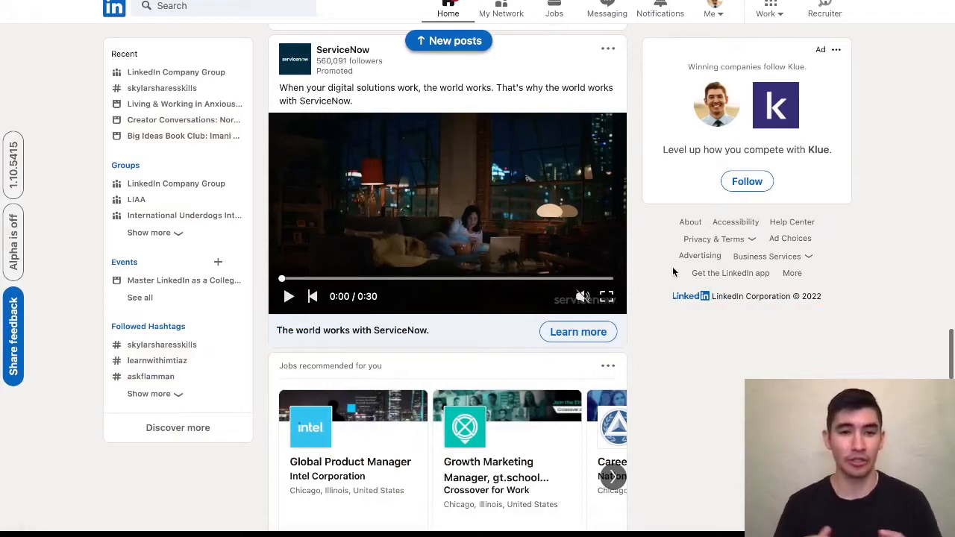
mouse_move(550, 201)
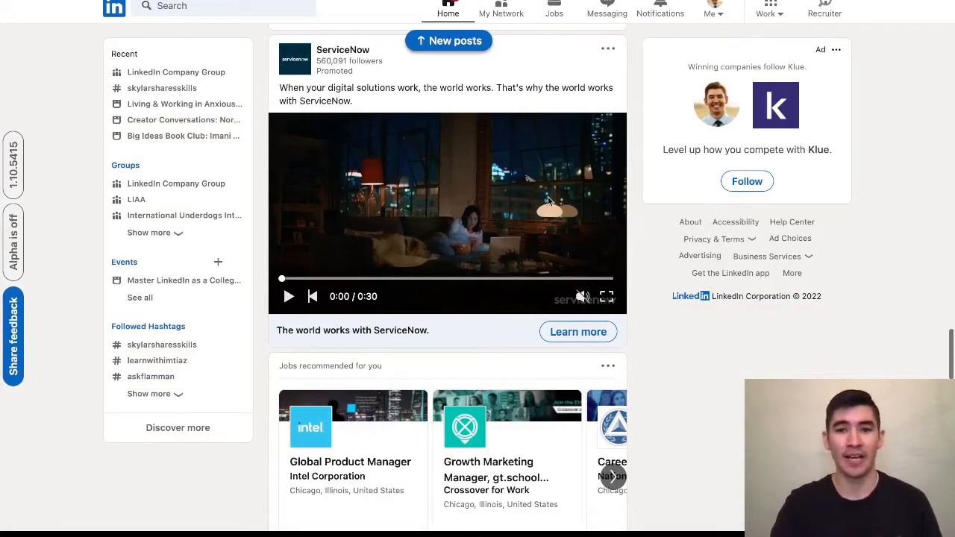
mouse_move(418, 168)
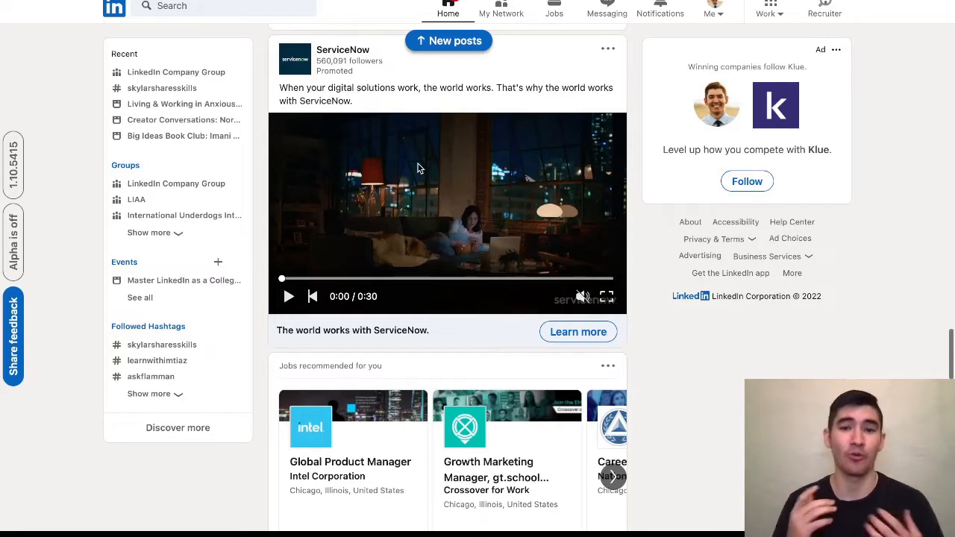
mouse_move(282, 51)
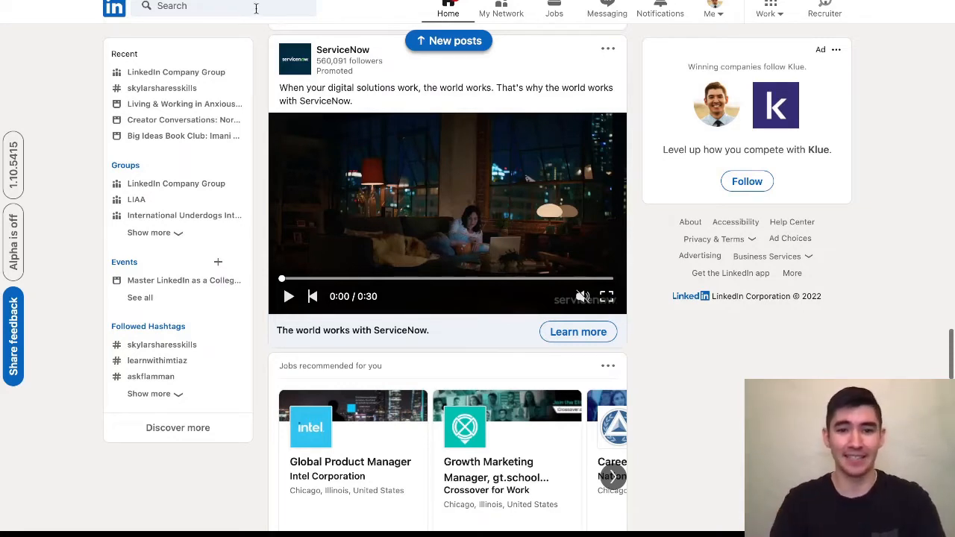
Search LinkedIn for 'linkedin'
text(linkedin)
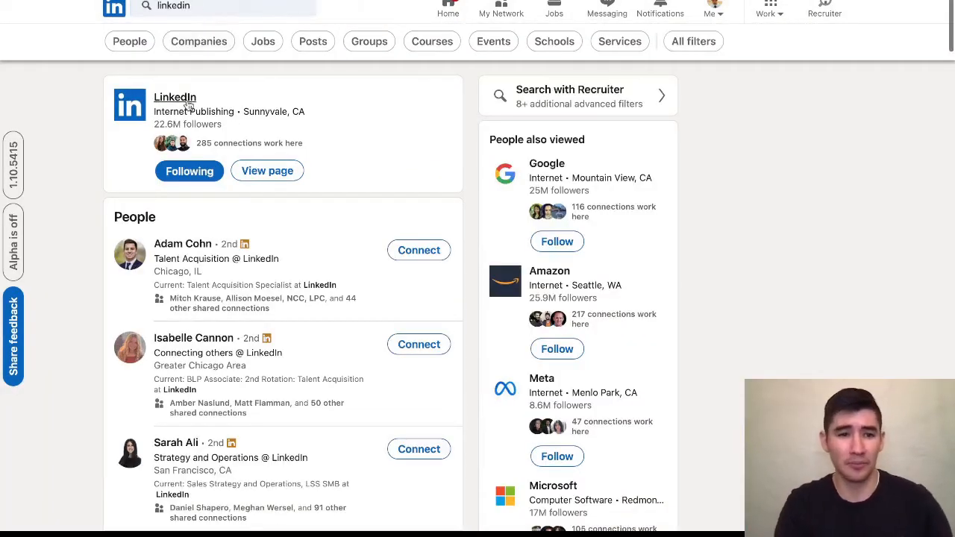
Open the LinkedIn company page and list its roughly 24,822 employees
click(175, 97)
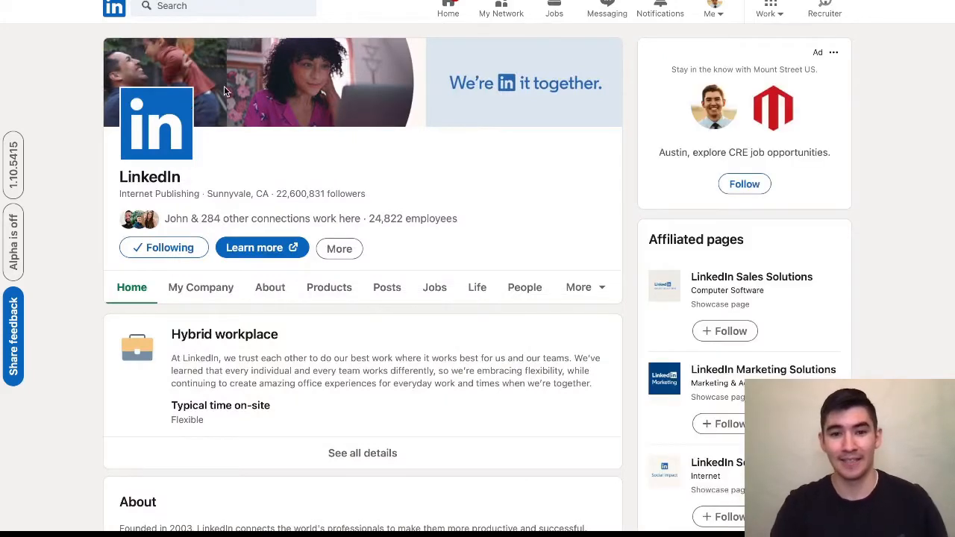
mouse_move(444, 170)
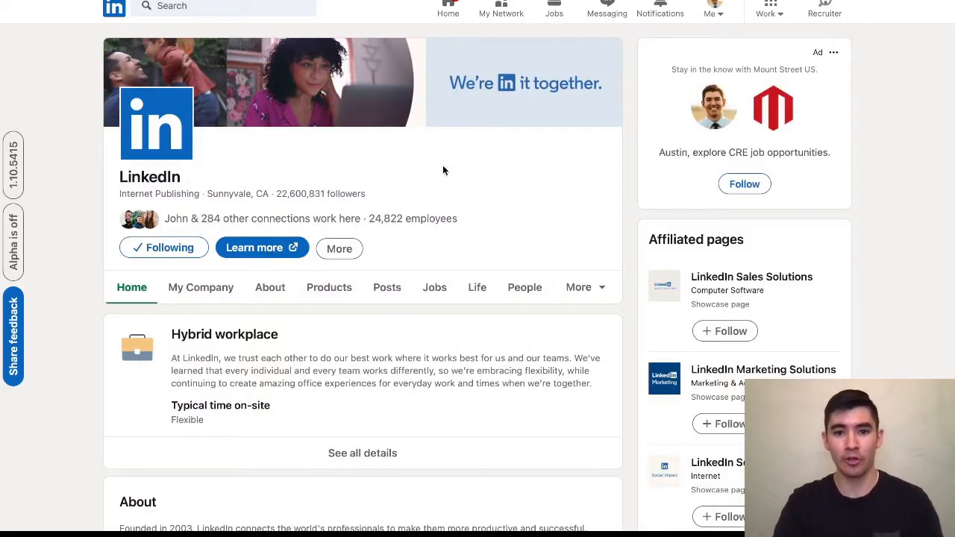
mouse_move(412, 219)
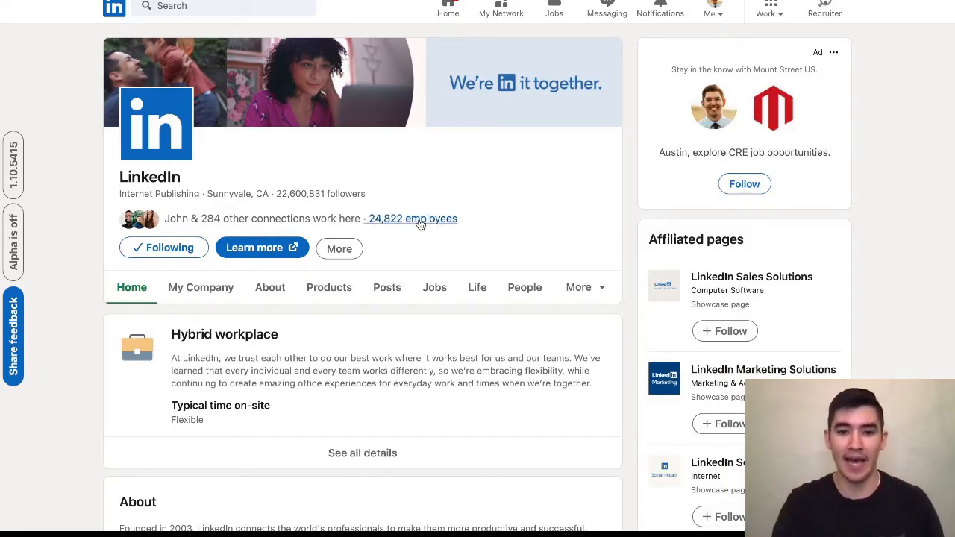
click(412, 218)
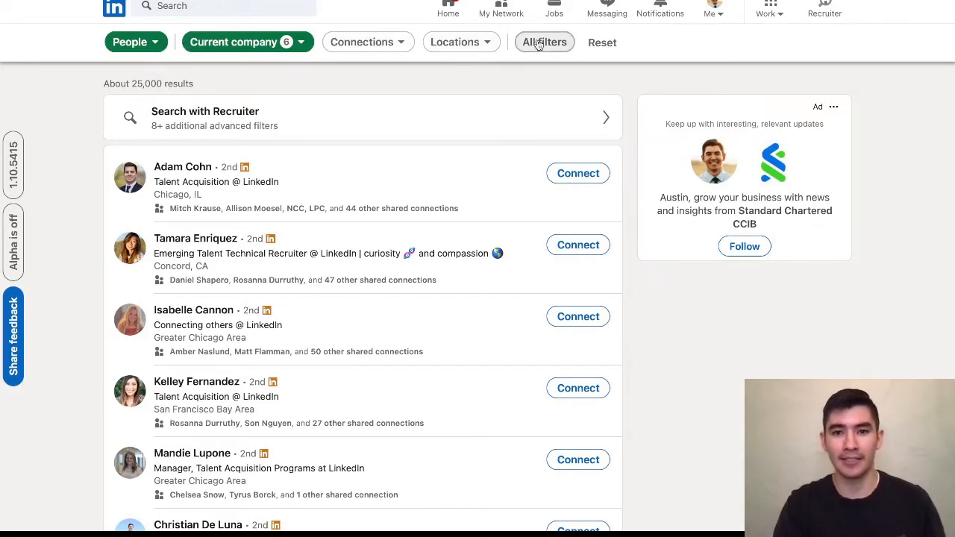
Open All filters and scroll down to the School section
click(545, 42)
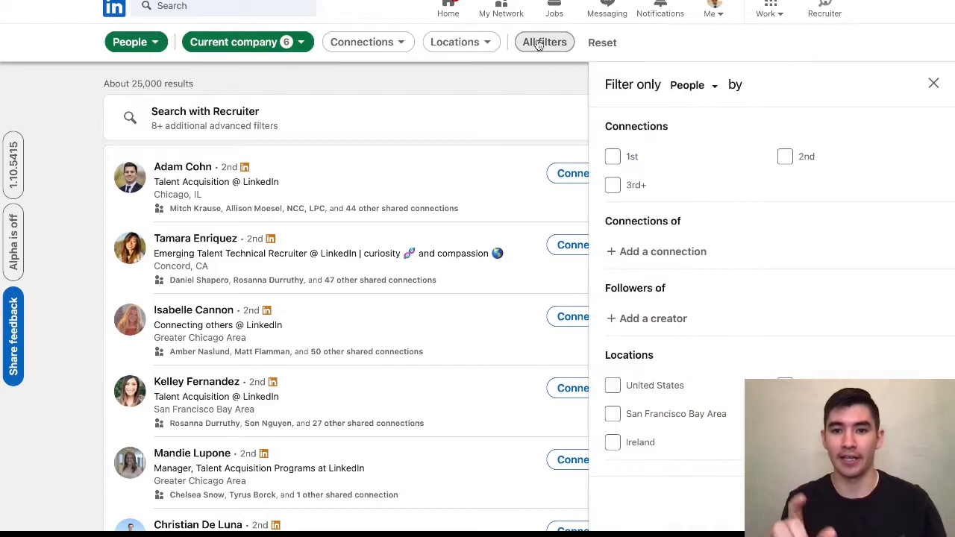
scroll(down, 3)
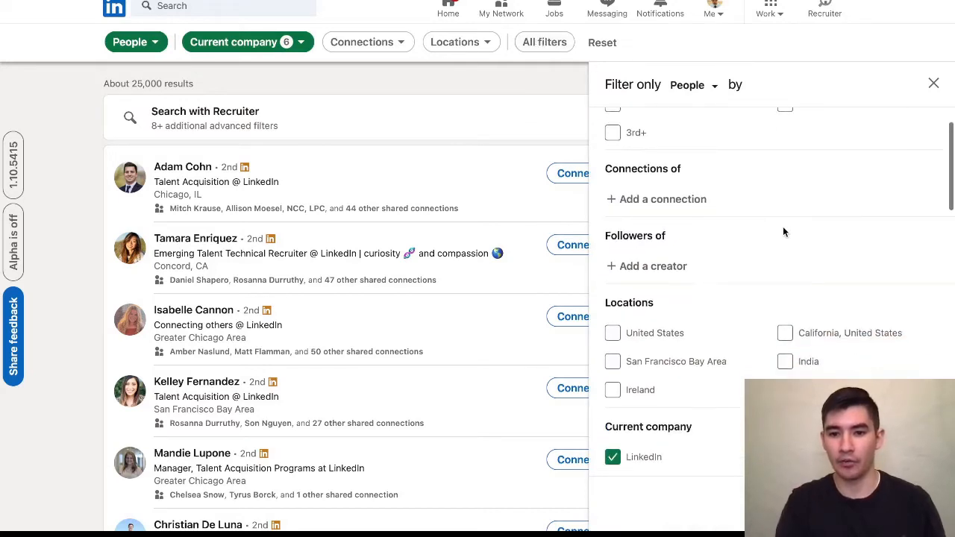
scroll(up, 3)
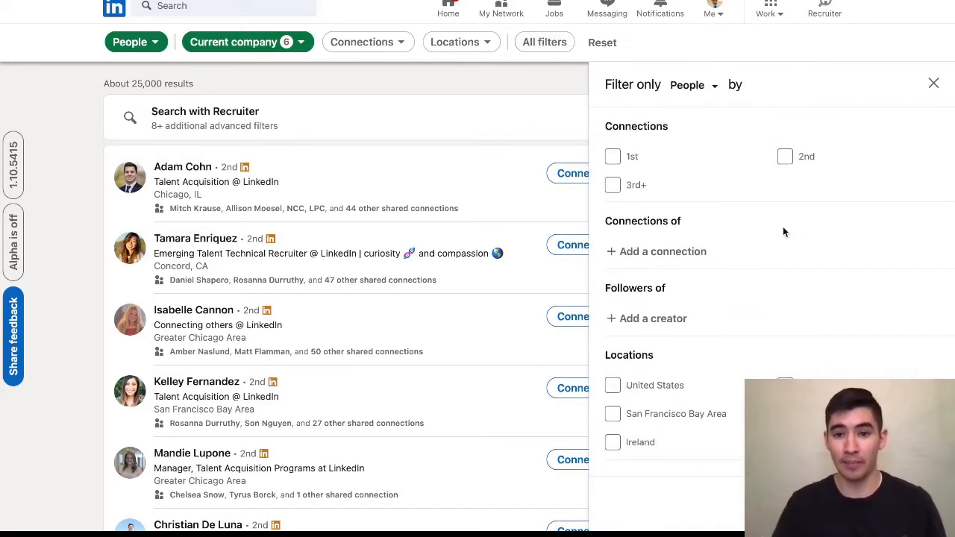
scroll(down, 3)
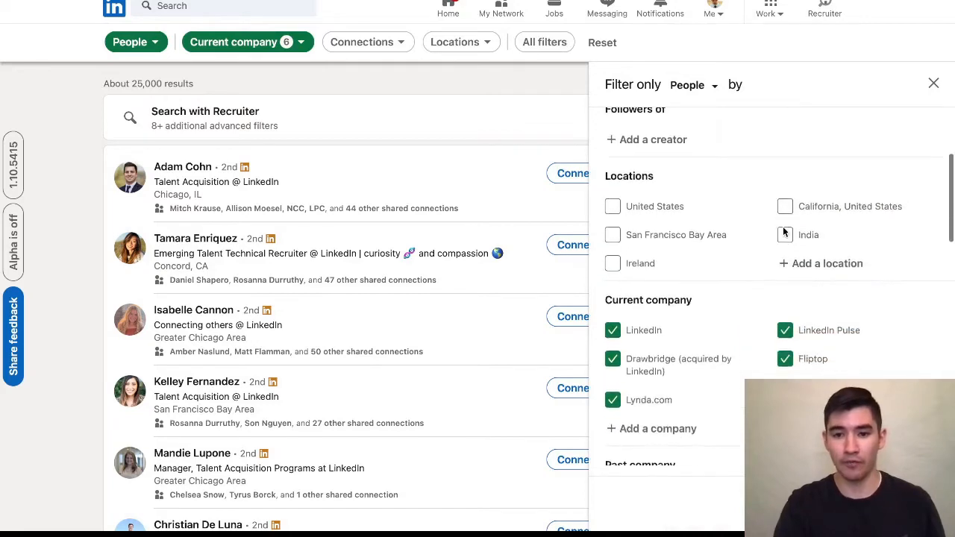
scroll(down, 3)
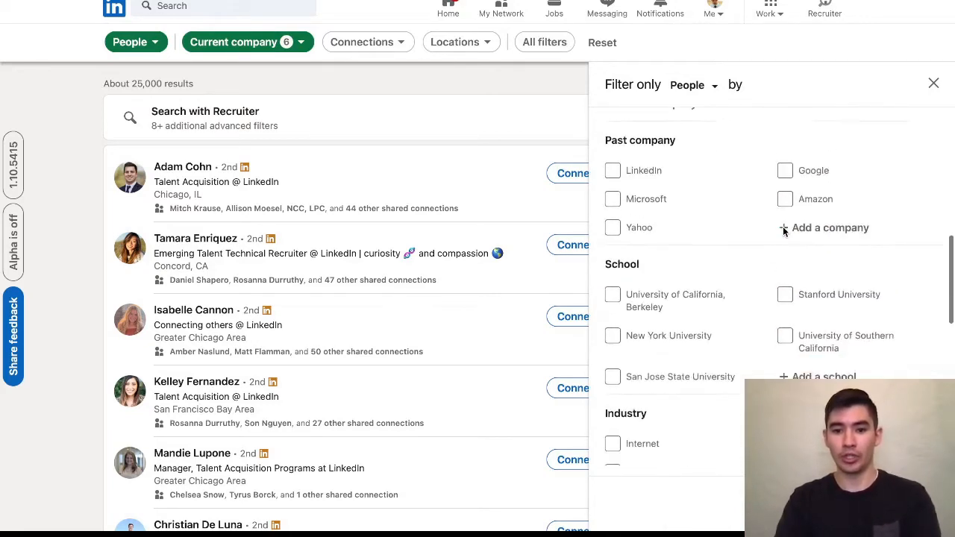
scroll(down, 3)
text(b)
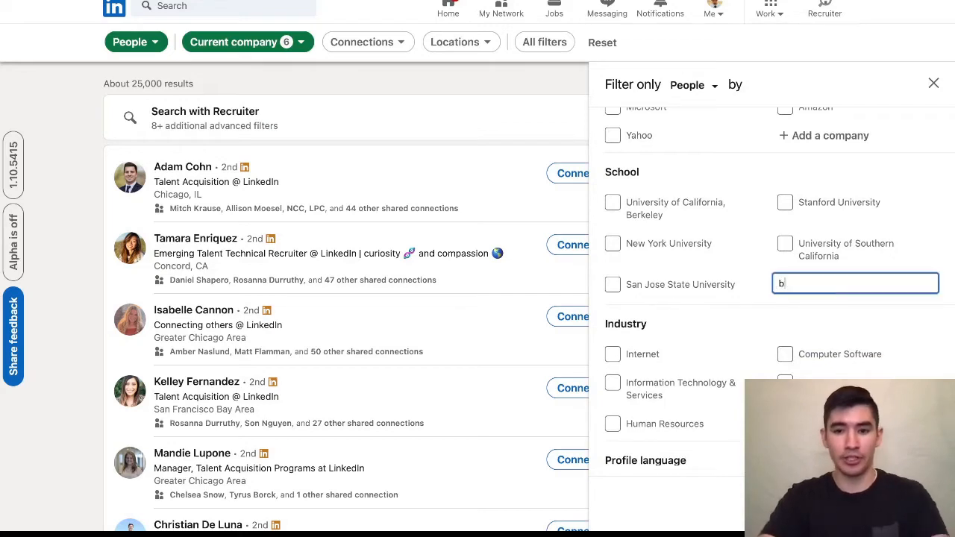
Add Brigham Young University as the school filter
text(righa)
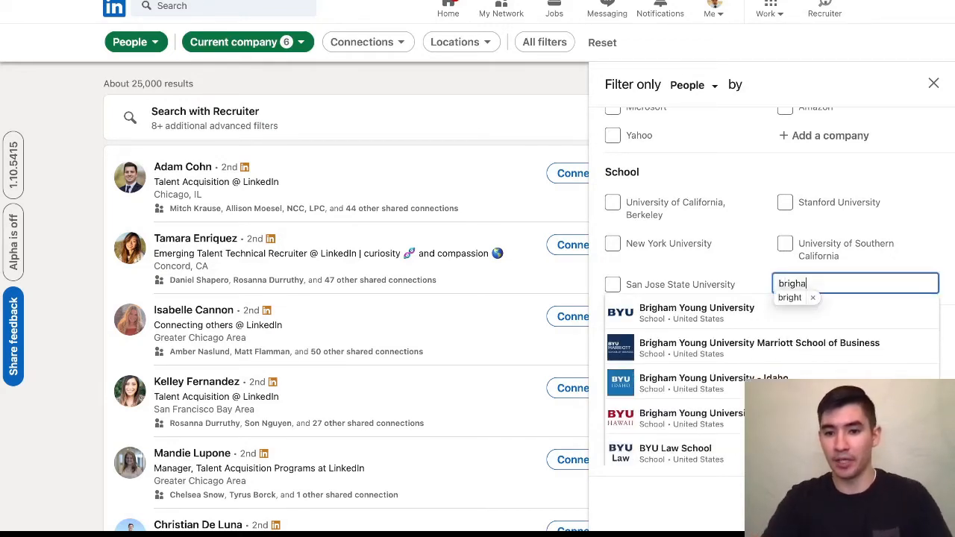
click(696, 312)
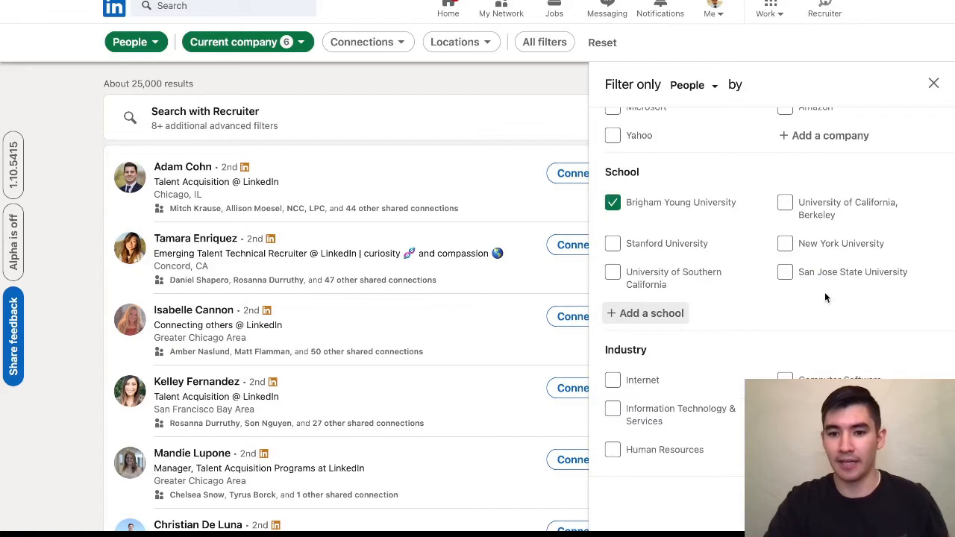
mouse_move(694, 218)
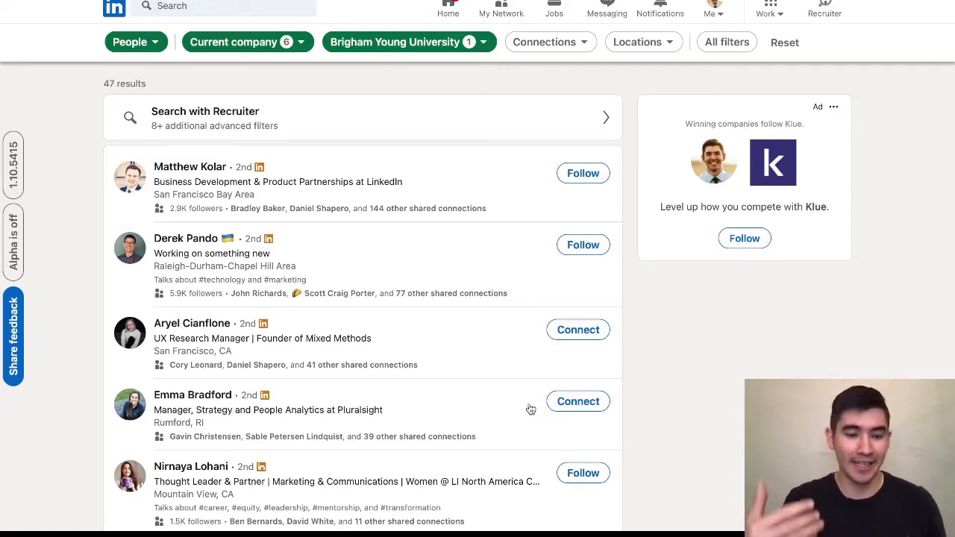
scroll(down, 3)
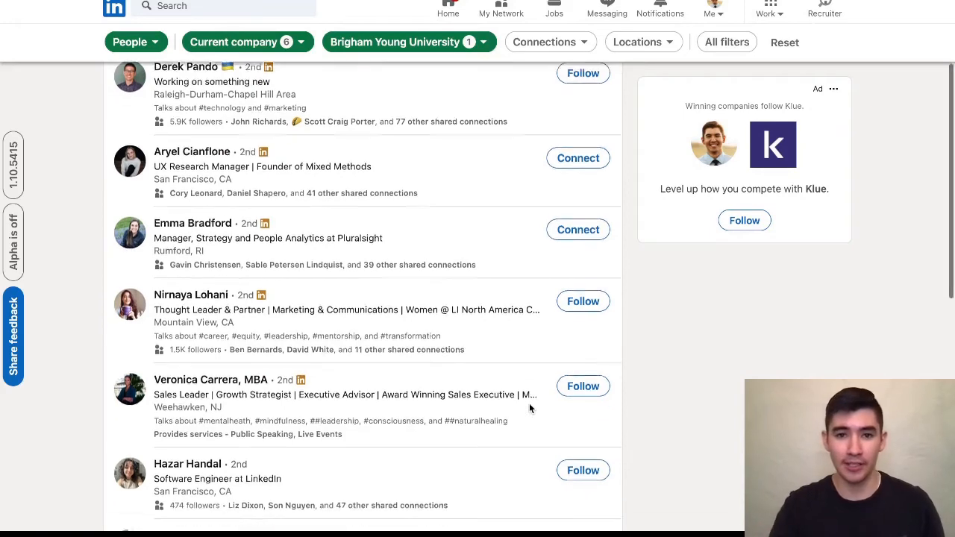
scroll(down, 3)
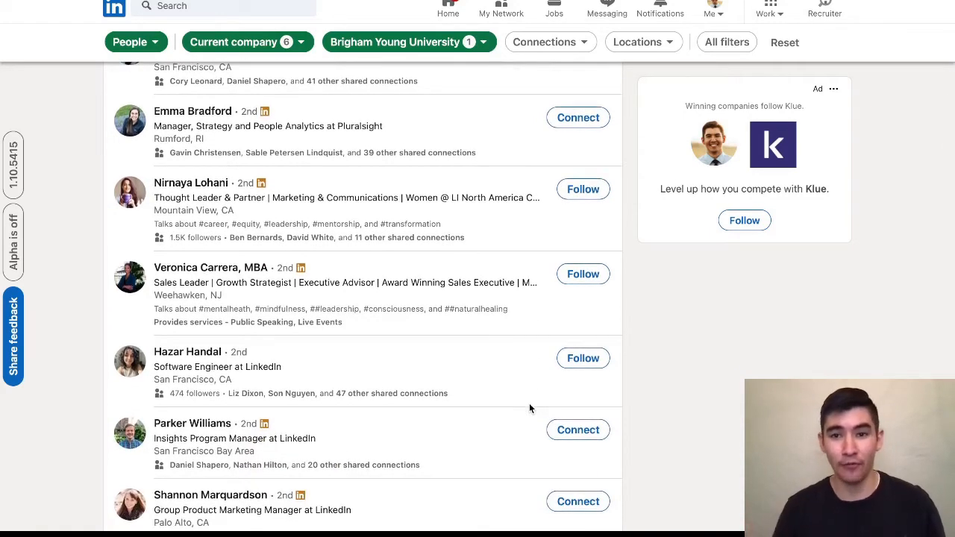
scroll(down, 3)
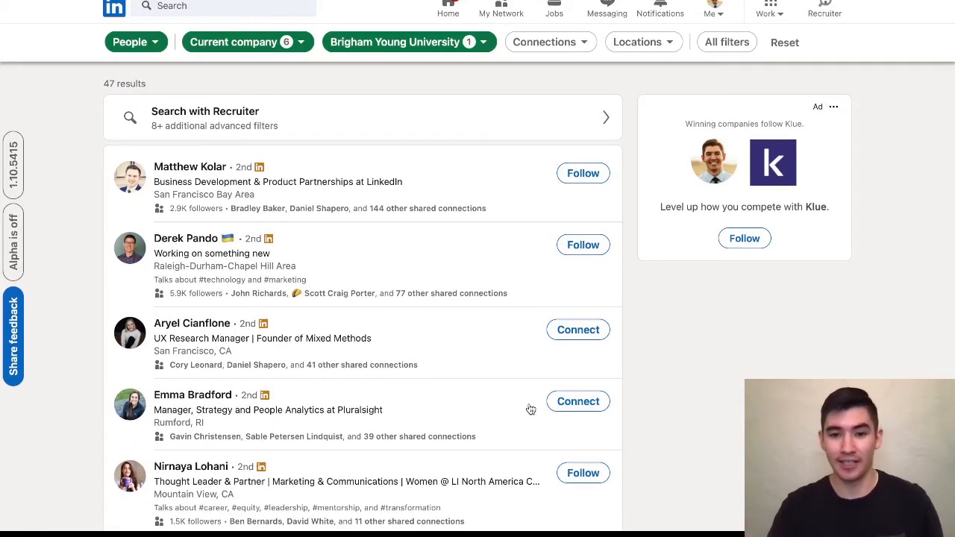
scroll(down, 3)
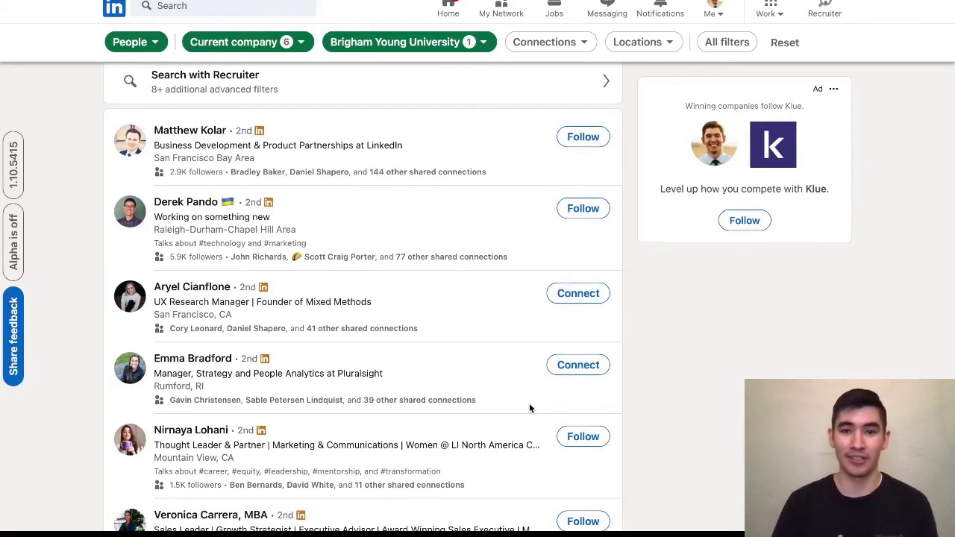